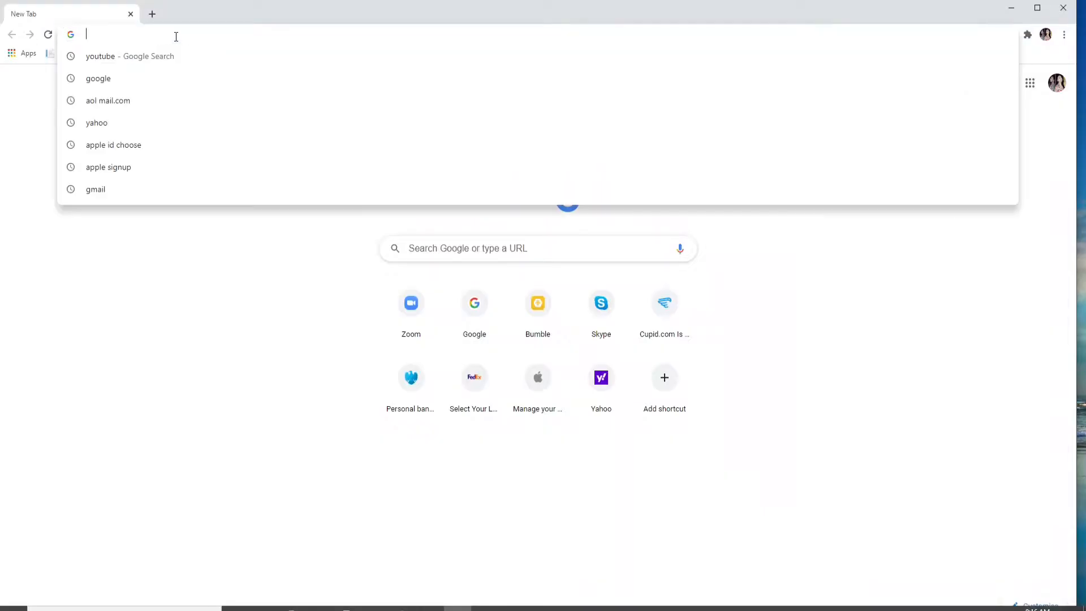
{"action": "type", "text": "www.directv.com"}
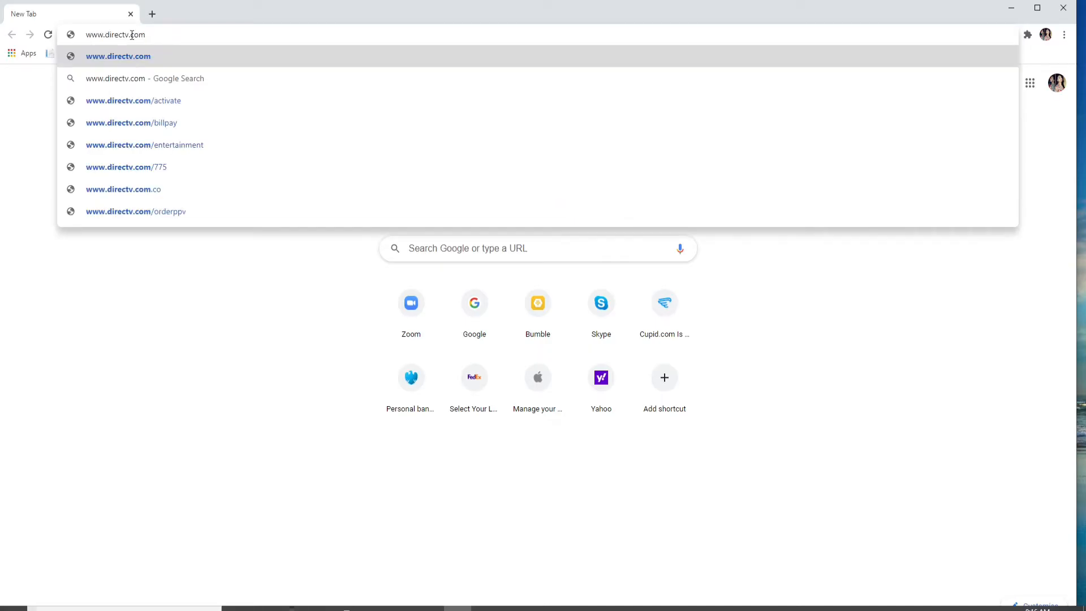
{"action": "mouse_move", "coordinate": [160, 34]}
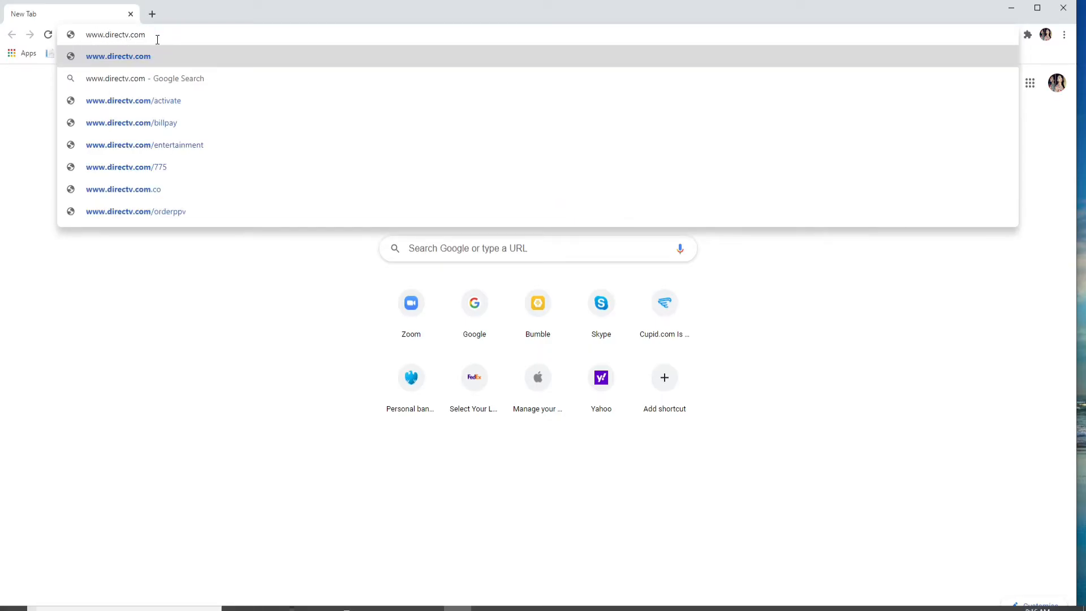
{"action": "left_click", "coordinate": [122, 57]}
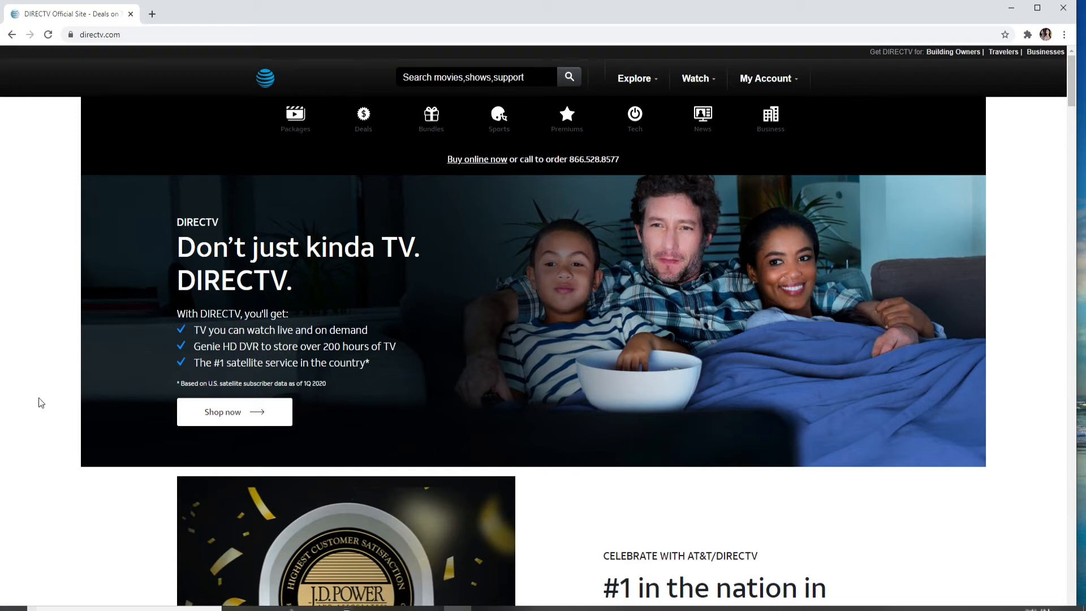
{"action": "mouse_move", "coordinate": [770, 51]}
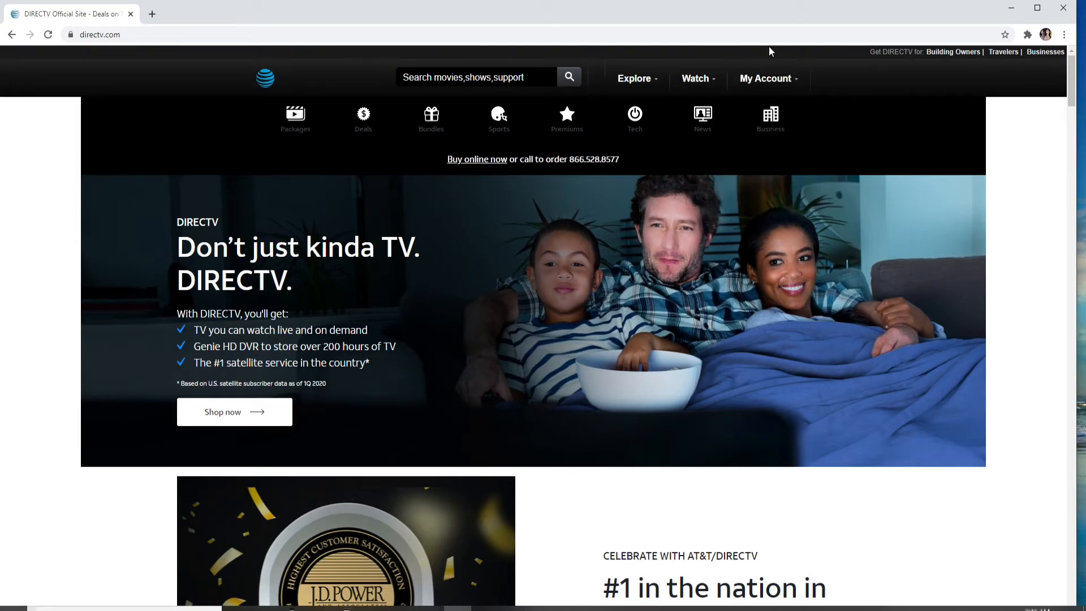
Go to Sign In to My Account from the My Account menu, reaching the AT&T sign-in page
{"action": "left_click", "coordinate": [764, 78]}
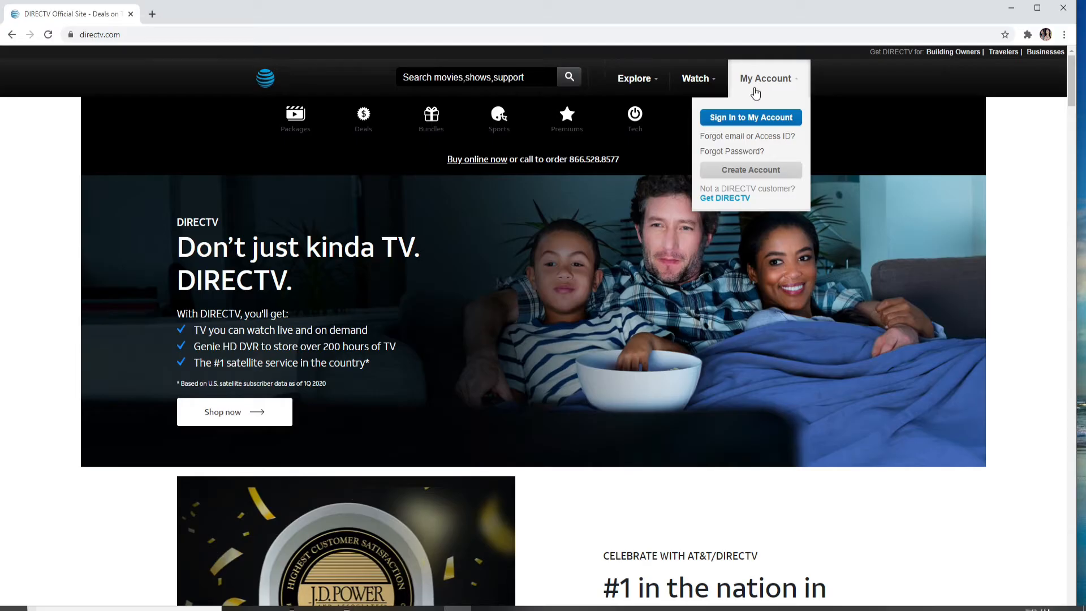
{"action": "mouse_move", "coordinate": [755, 119]}
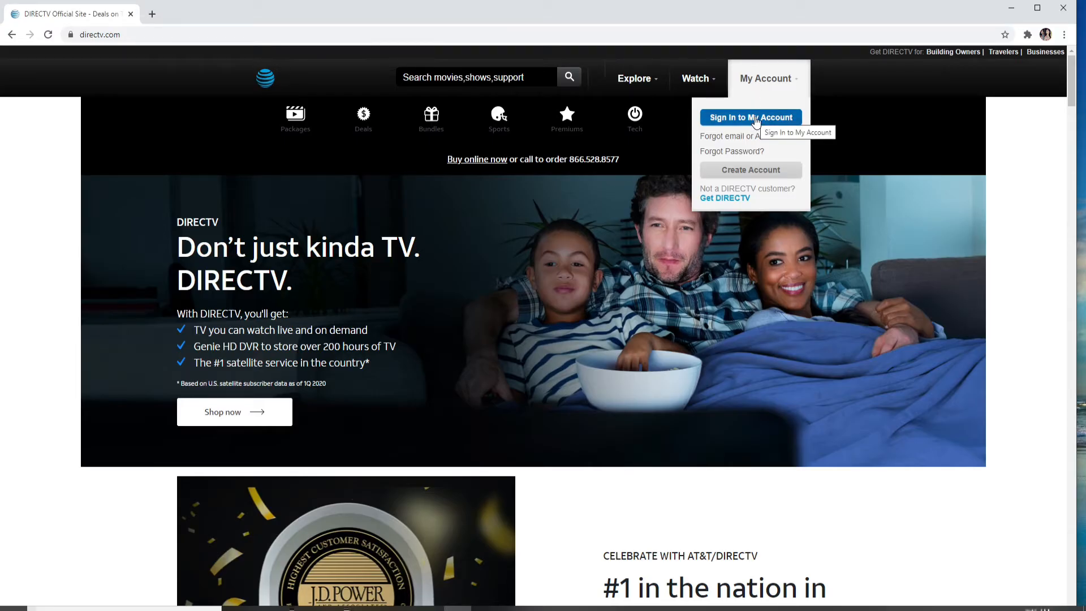
{"action": "left_click", "coordinate": [751, 116]}
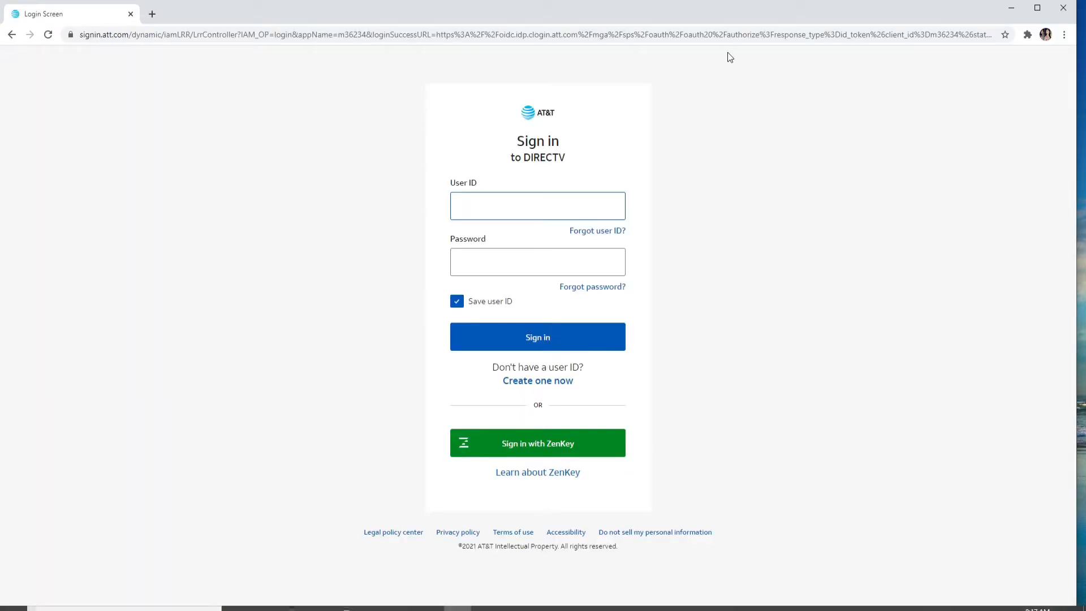
Fill the sign-in form with the saved user ID and a typed password
{"action": "left_click", "coordinate": [537, 205]}
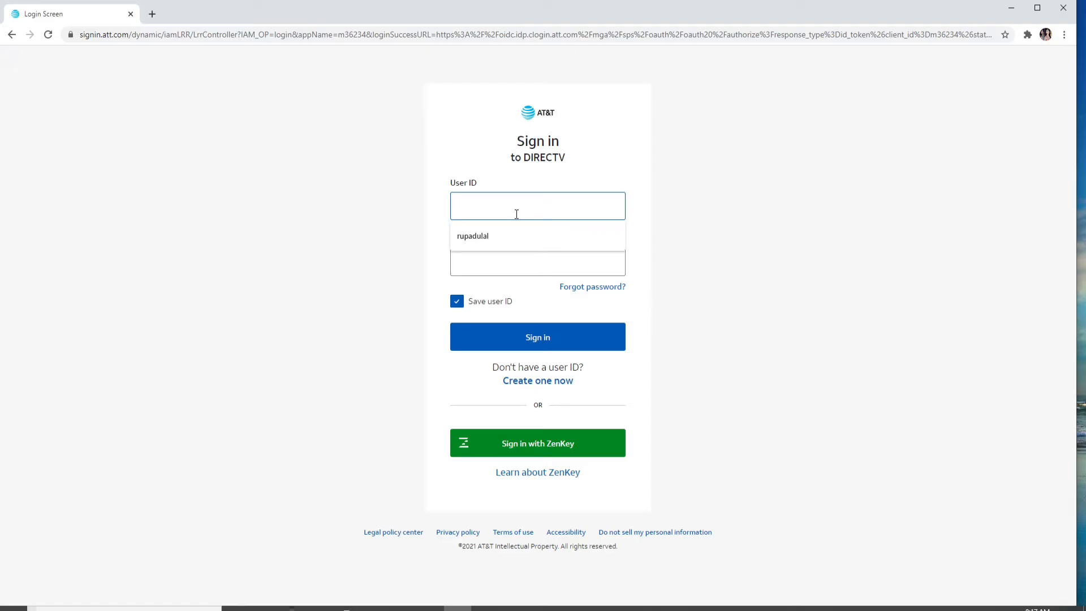
{"action": "left_click", "coordinate": [473, 235]}
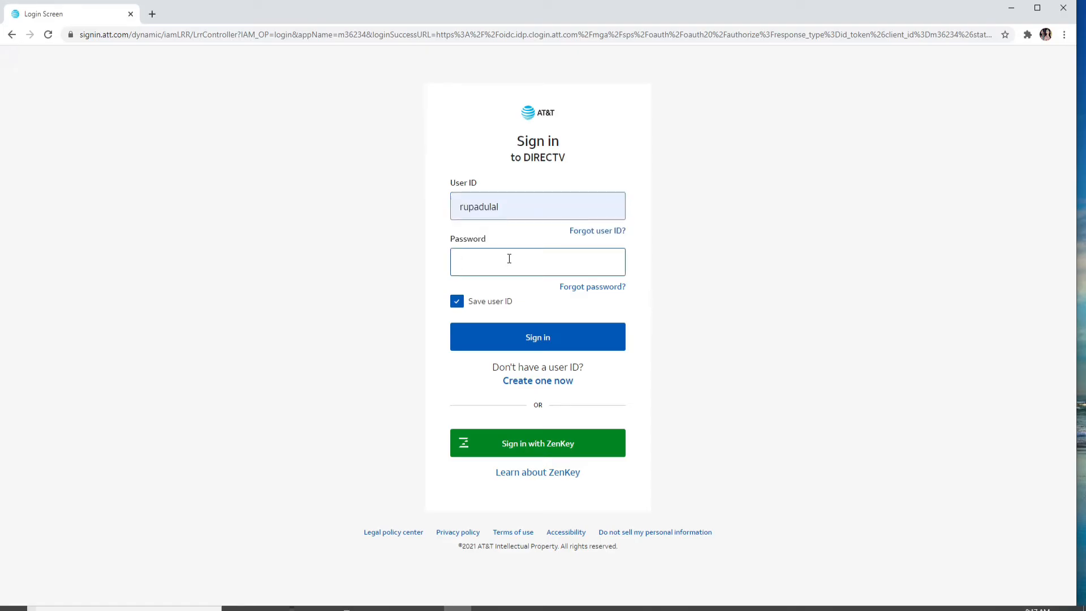
{"action": "type", "text": "password"}
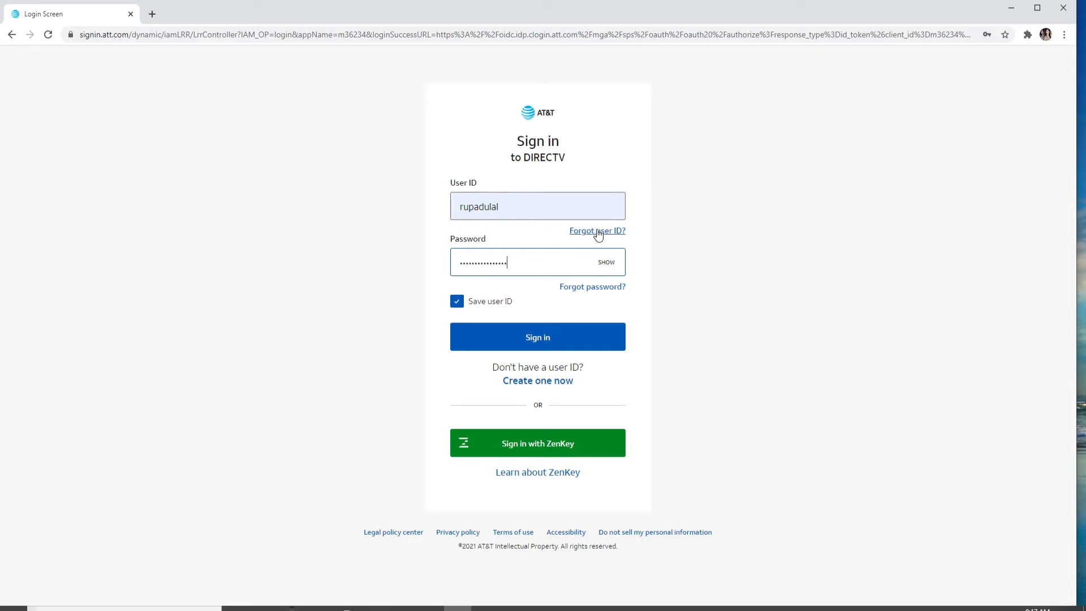
{"action": "mouse_move", "coordinate": [609, 238]}
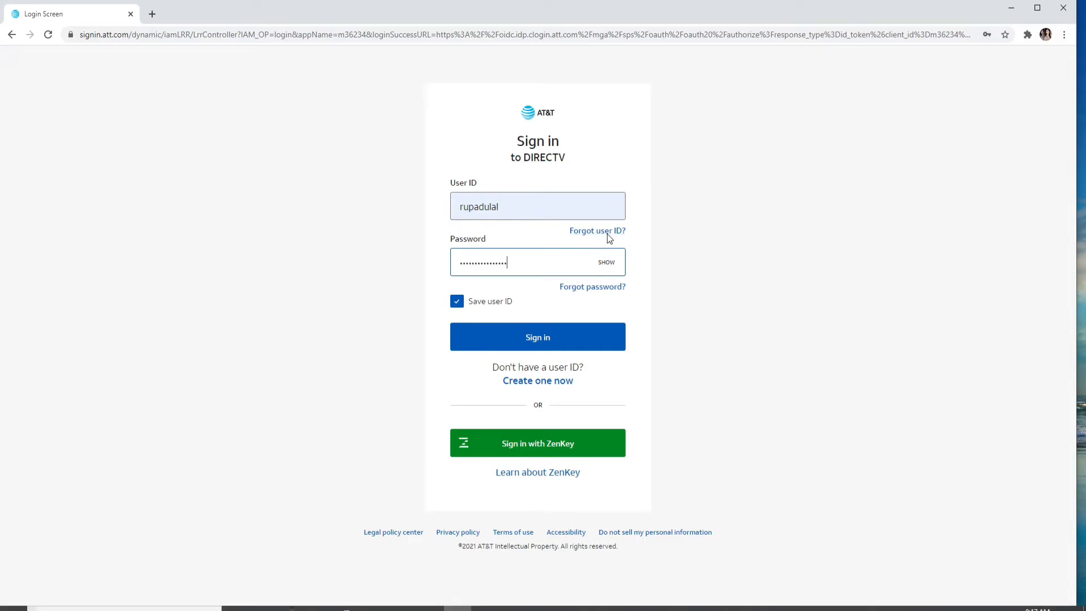
{"action": "mouse_move", "coordinate": [608, 235]}
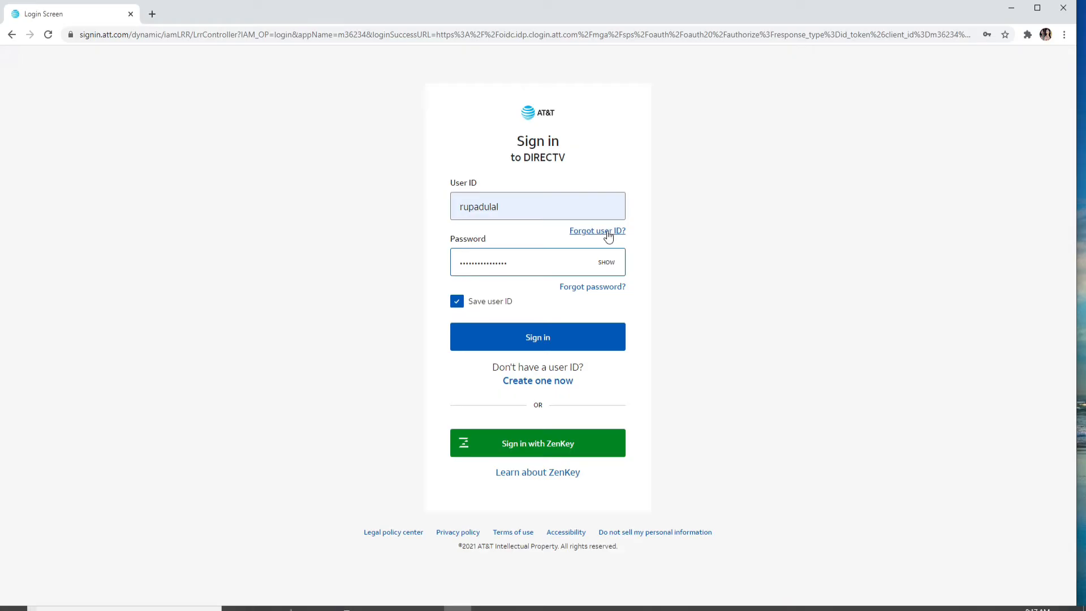
{"action": "left_click", "coordinate": [502, 262]}
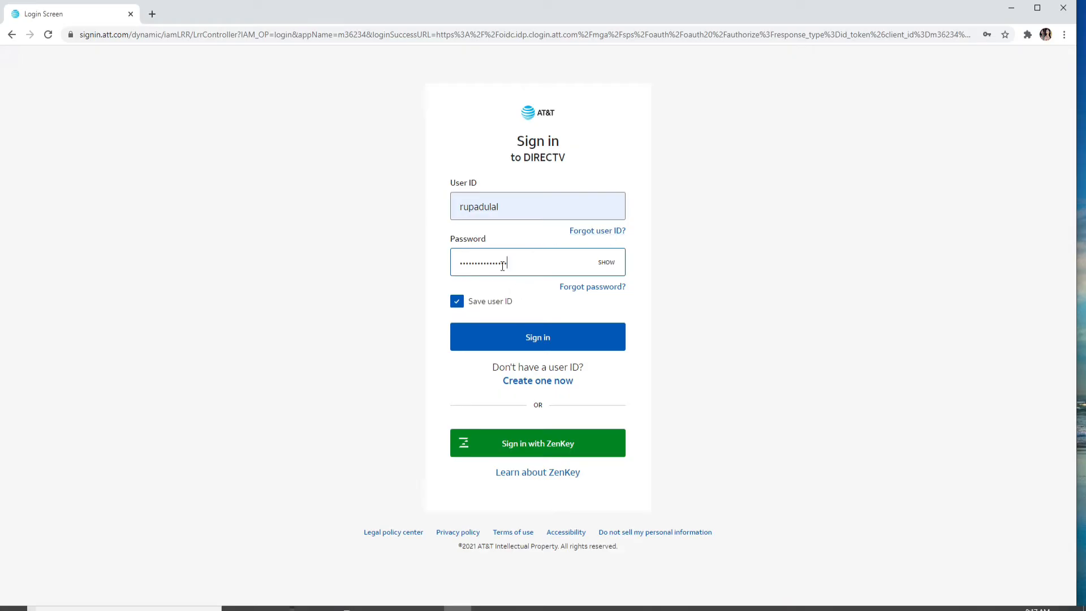
{"action": "mouse_move", "coordinate": [585, 290]}
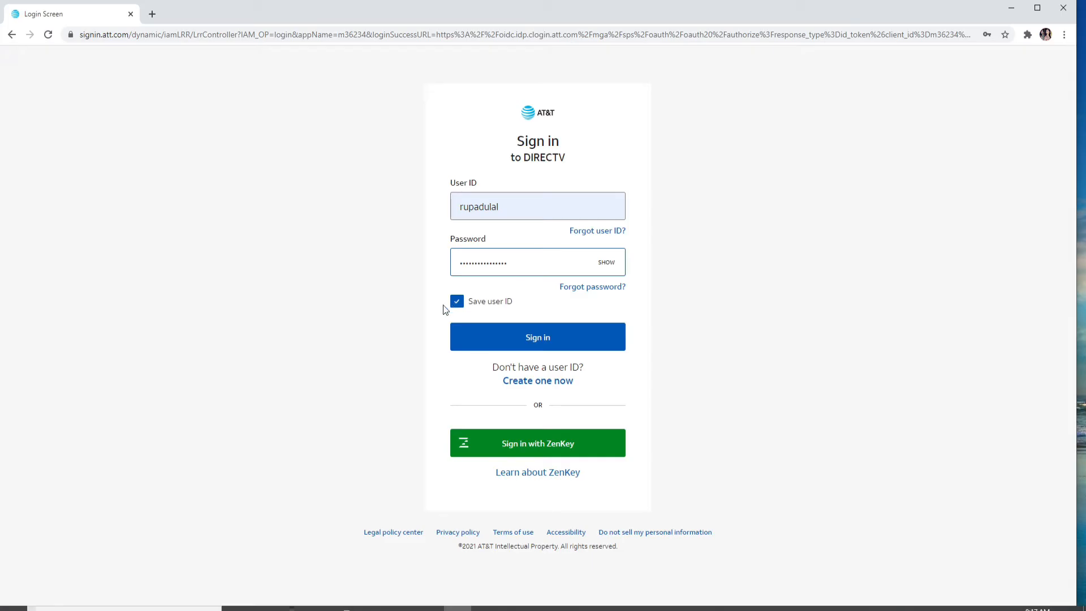
{"action": "mouse_move", "coordinate": [522, 314]}
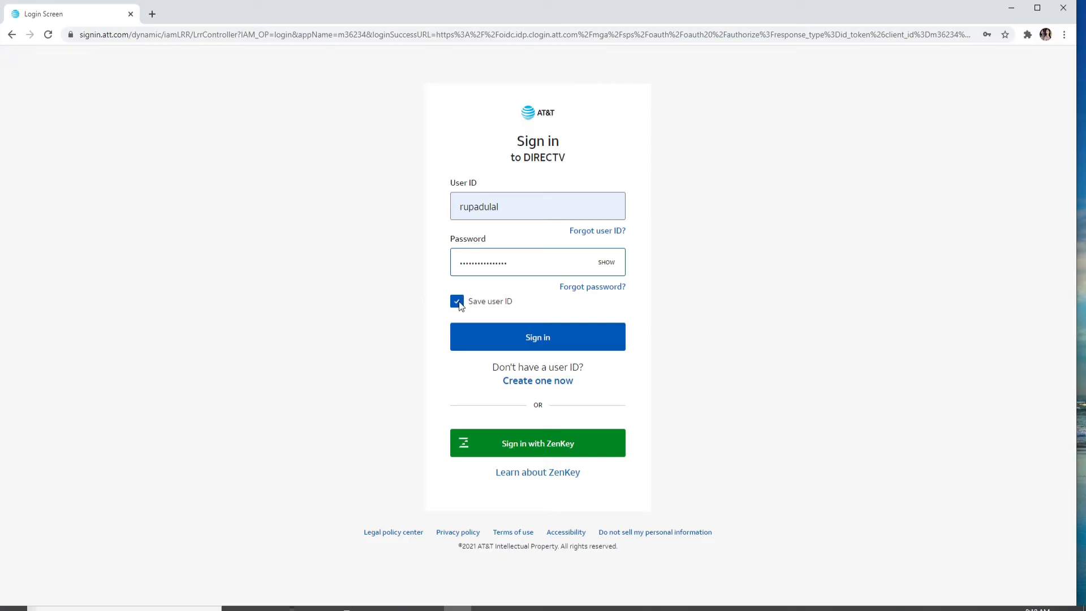
Untick Save user ID so the site stops remembering the user ID
{"action": "left_click", "coordinate": [456, 301]}
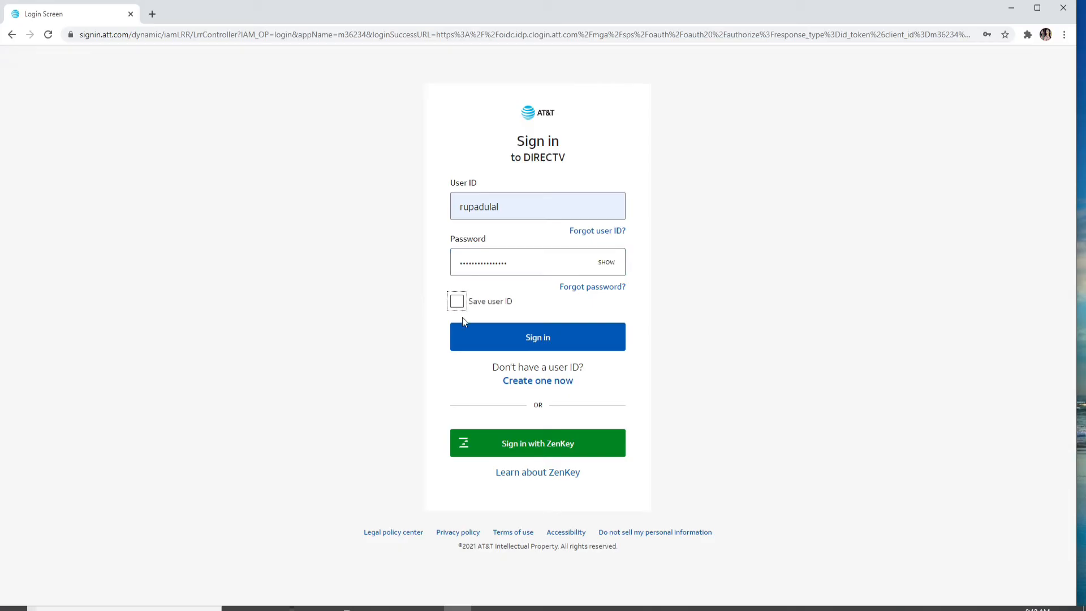